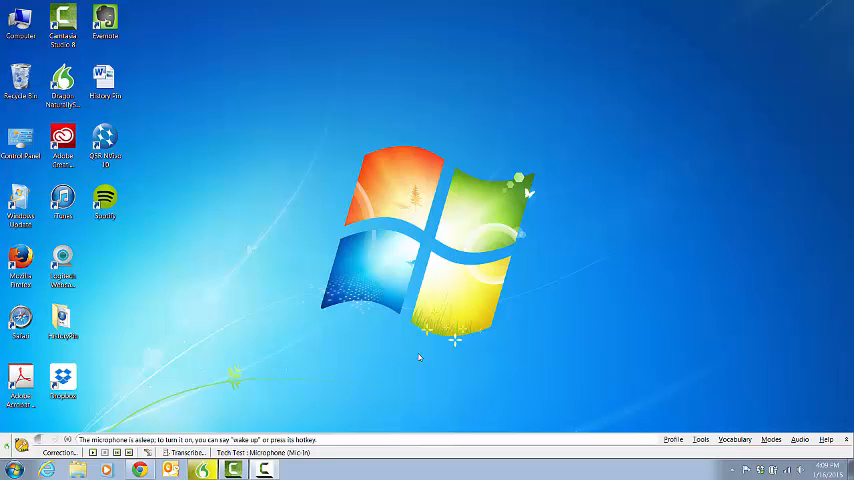
mouse_move(180, 374)
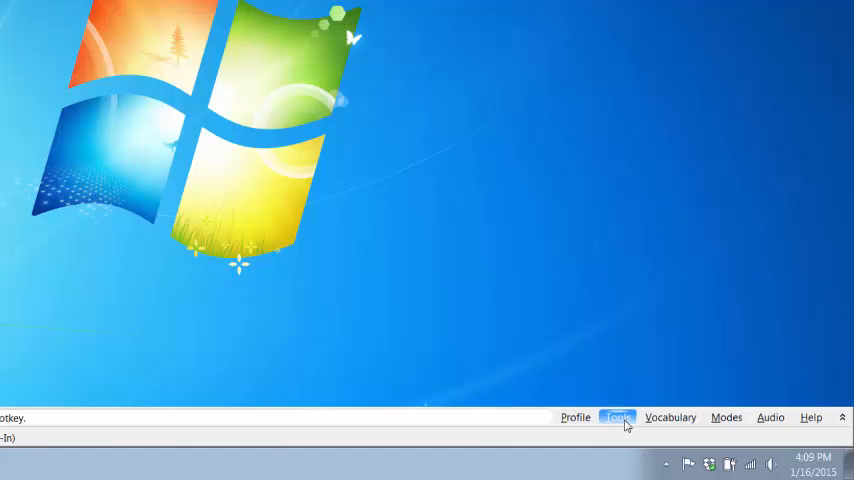
Show the DragonBar Tools list with Transcribe Recording and the other Dragon utilities
left_click(616, 416)
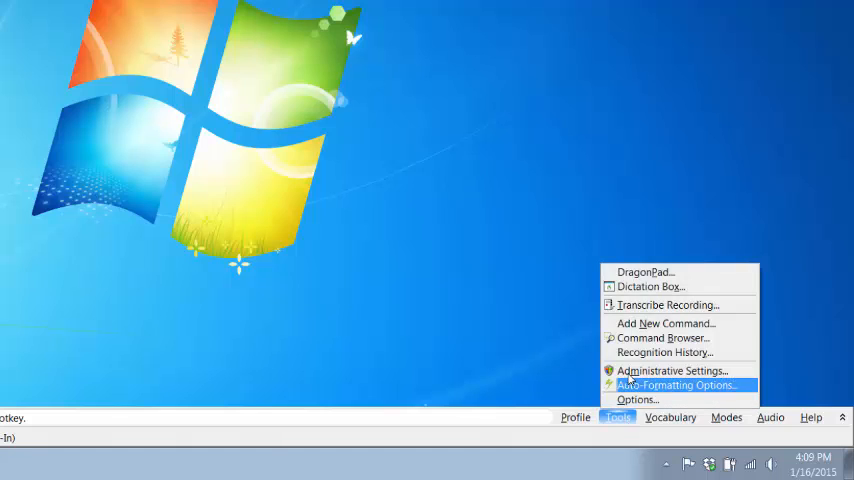
mouse_move(636, 304)
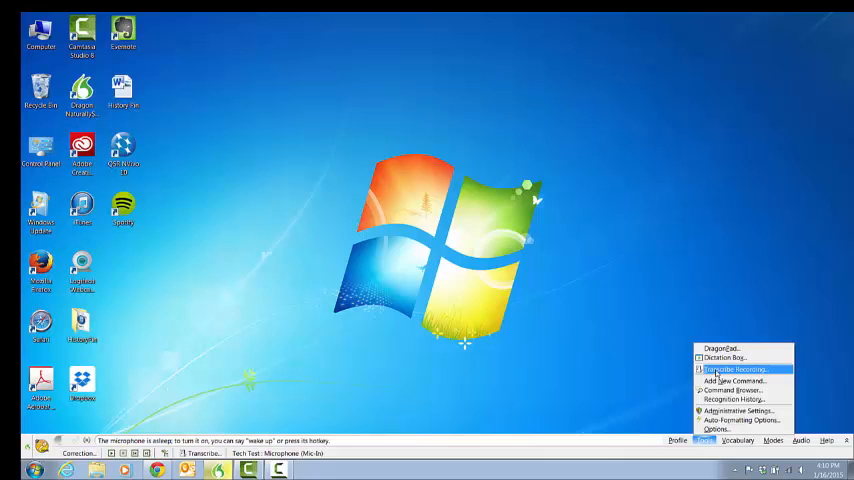
Transcribe the Hemingway App audio recording into DragonPad text, then cancel the transcription
left_click(732, 368)
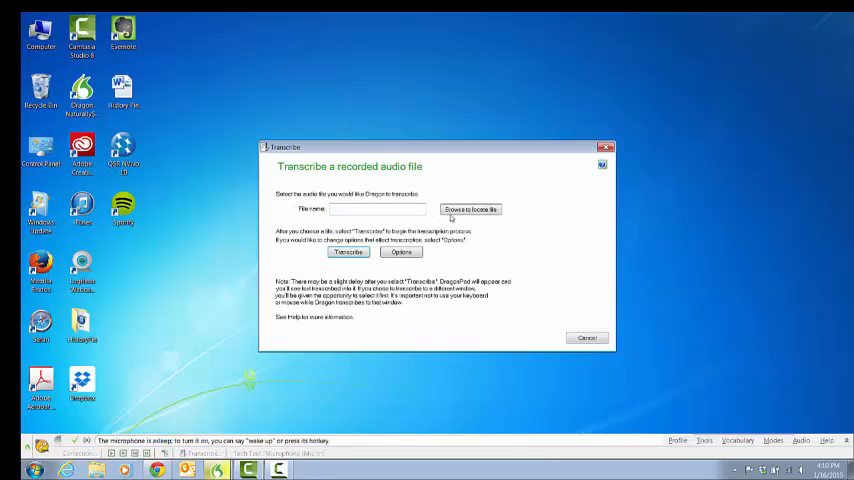
left_click(470, 208)
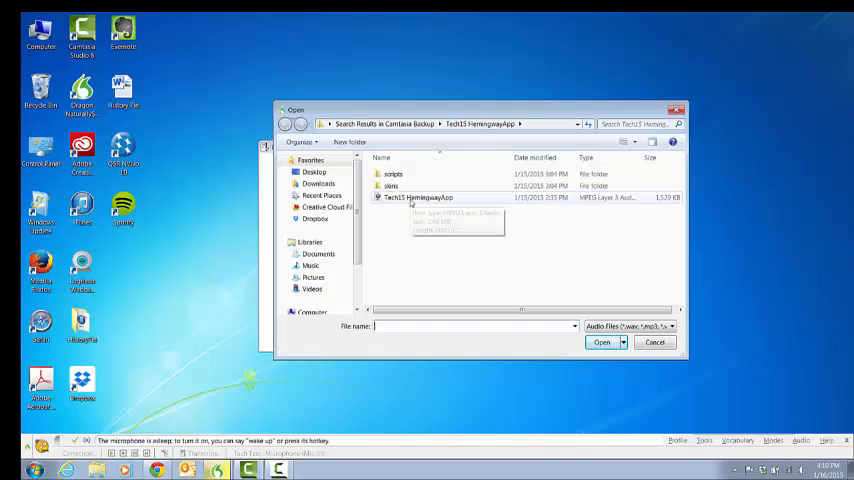
left_click(418, 196)
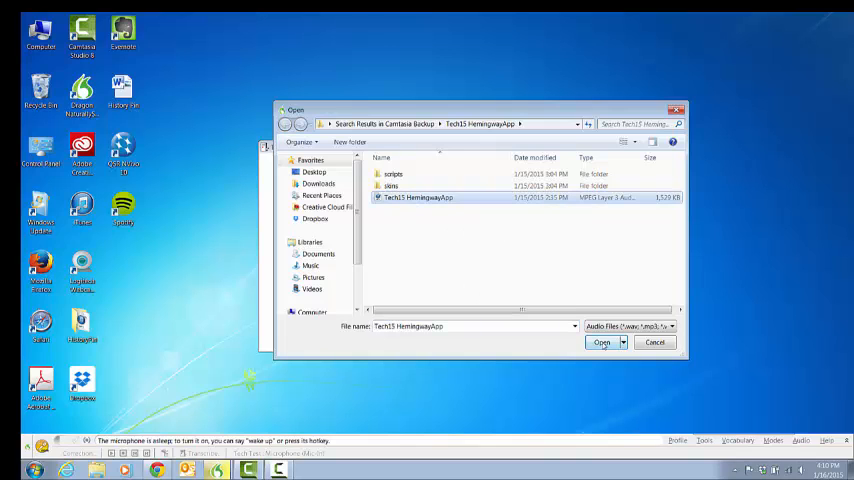
left_click(600, 342)
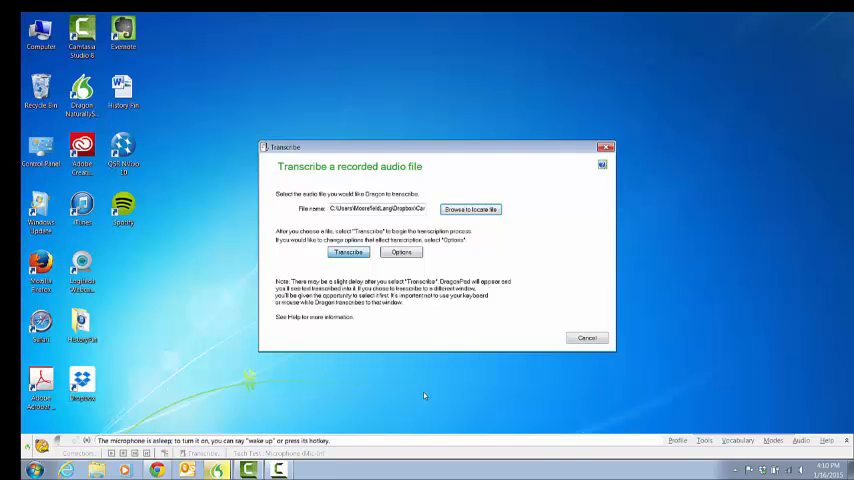
left_click(588, 336)
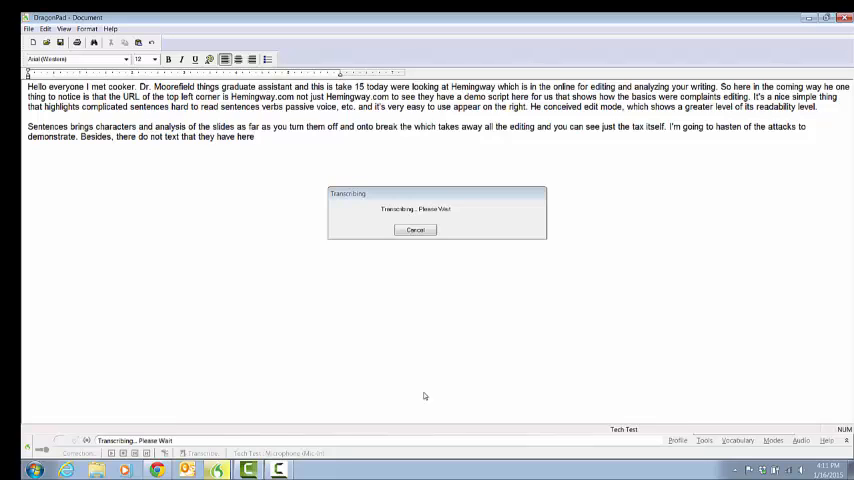
mouse_move(454, 340)
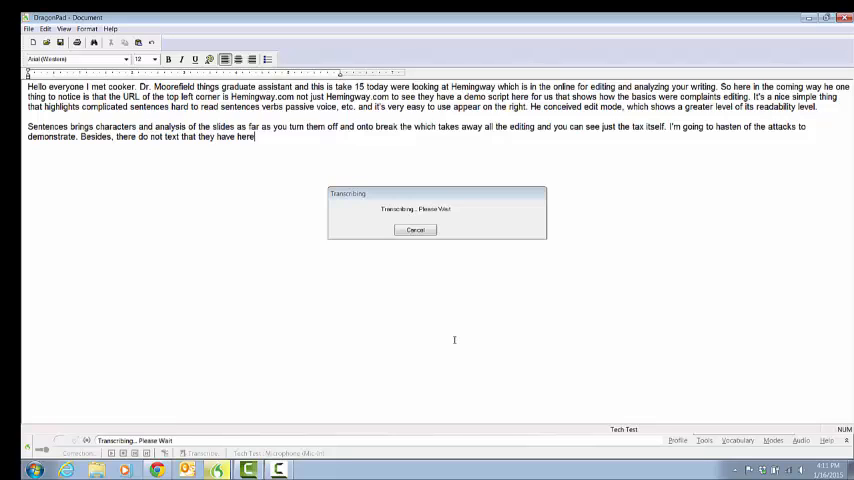
mouse_move(432, 250)
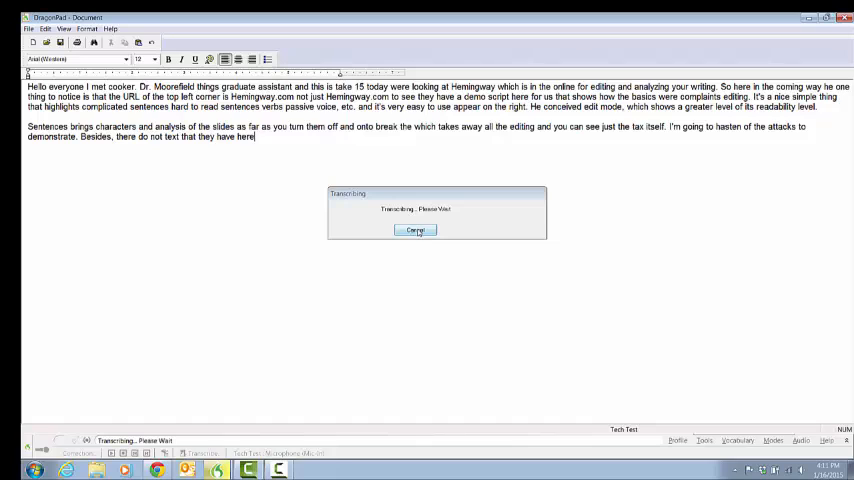
left_click(414, 230)
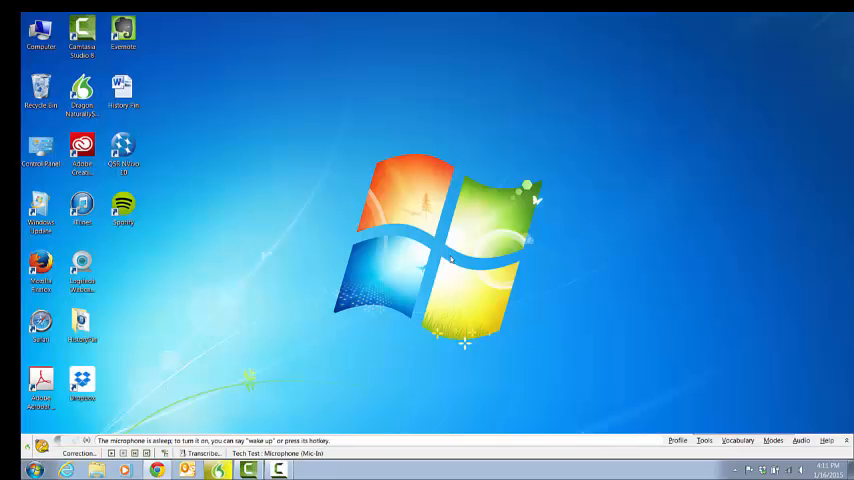
mouse_move(220, 362)
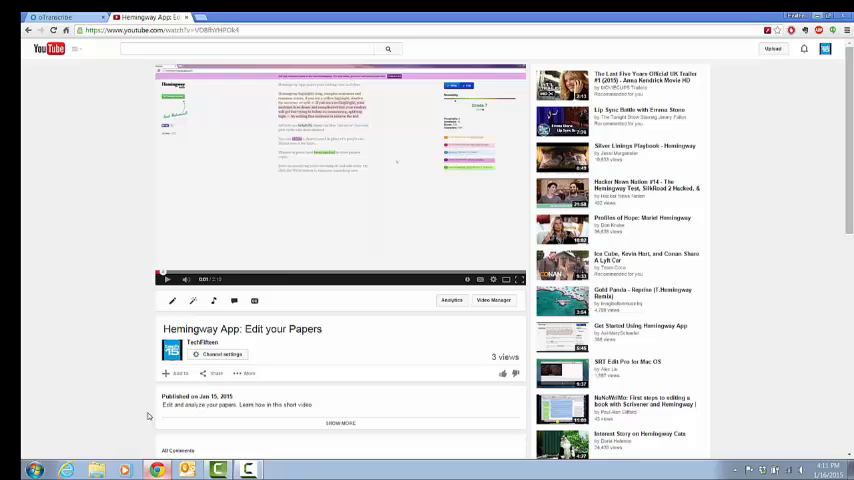
Switch to the oTranscribe page and start choosing an audio or video file
left_click(50, 16)
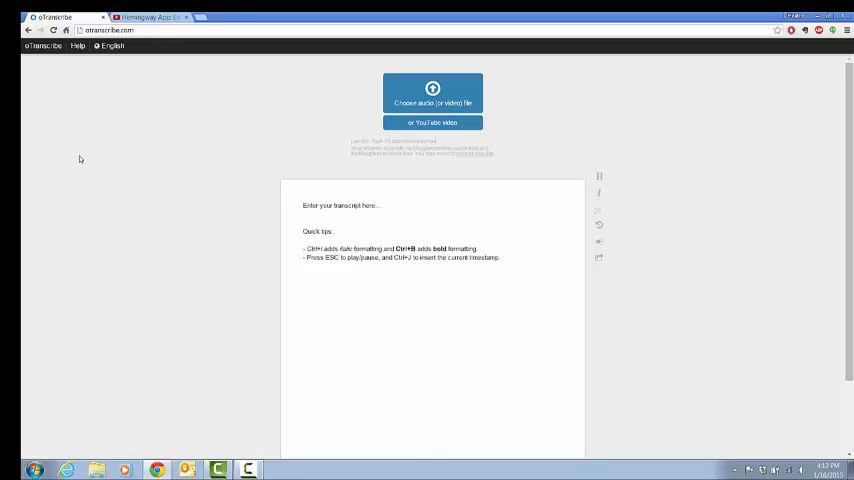
mouse_move(432, 102)
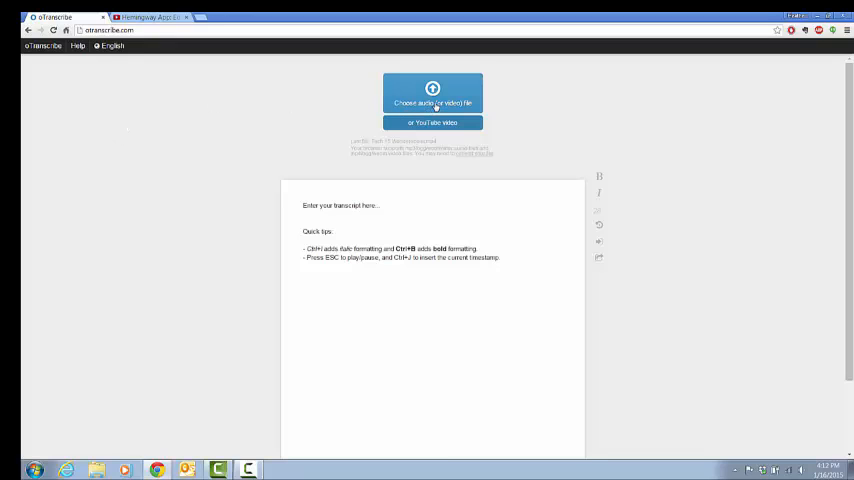
left_click(432, 102)
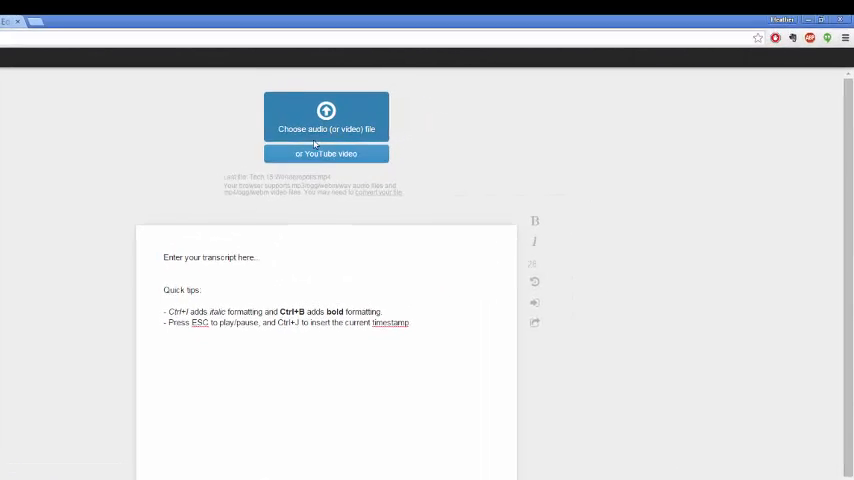
Load the audio file from the Desktop HemingwayApp folder into the oTranscribe player
left_click(326, 122)
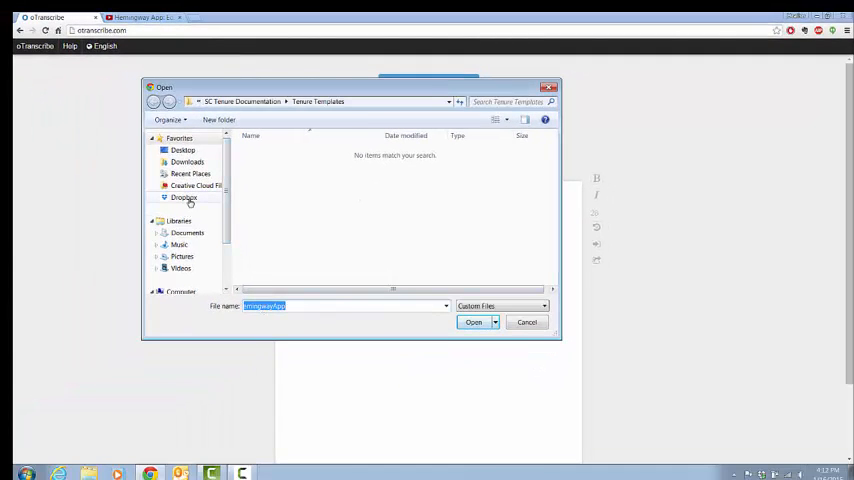
left_click(184, 150)
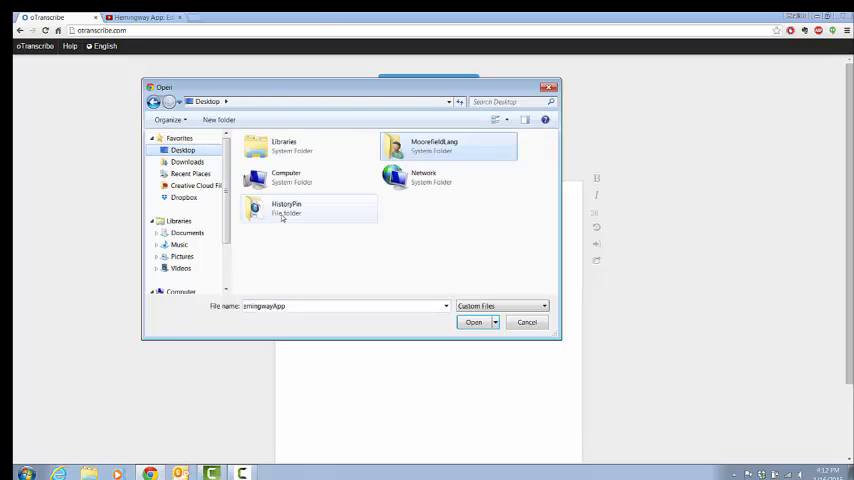
double_click(288, 208)
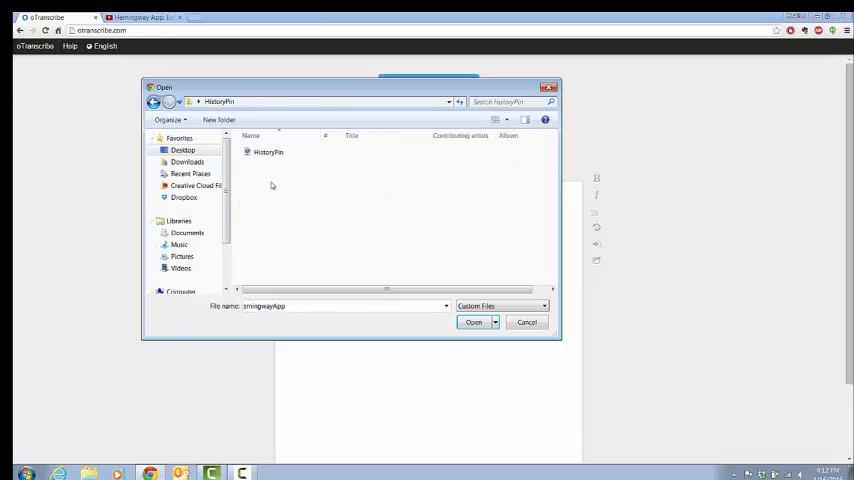
left_click(472, 322)
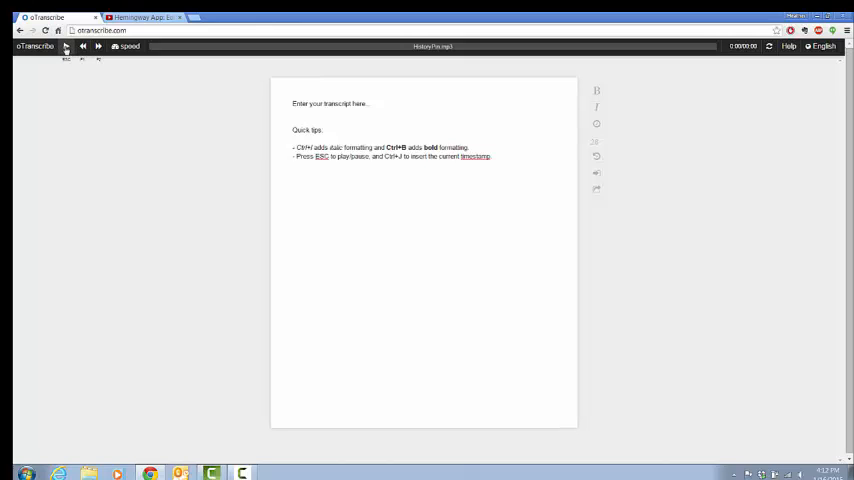
Play the recording and begin the transcript with 'Hello everyone'
left_click(66, 46)
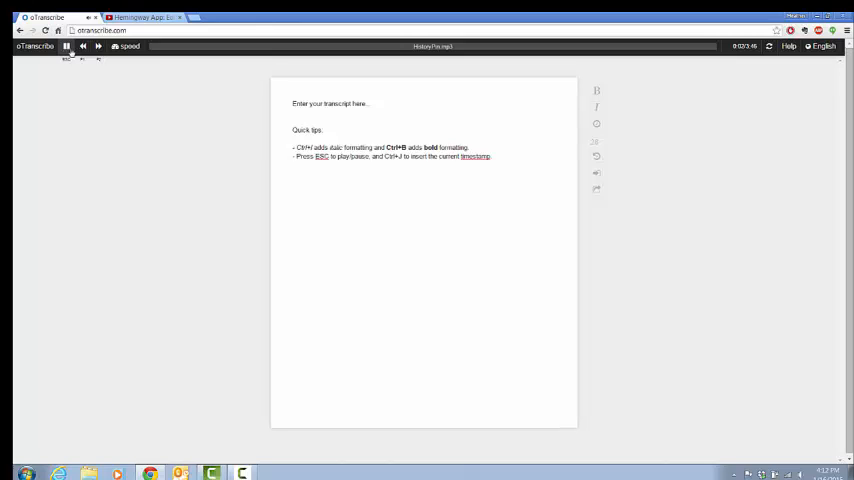
left_click(66, 46)
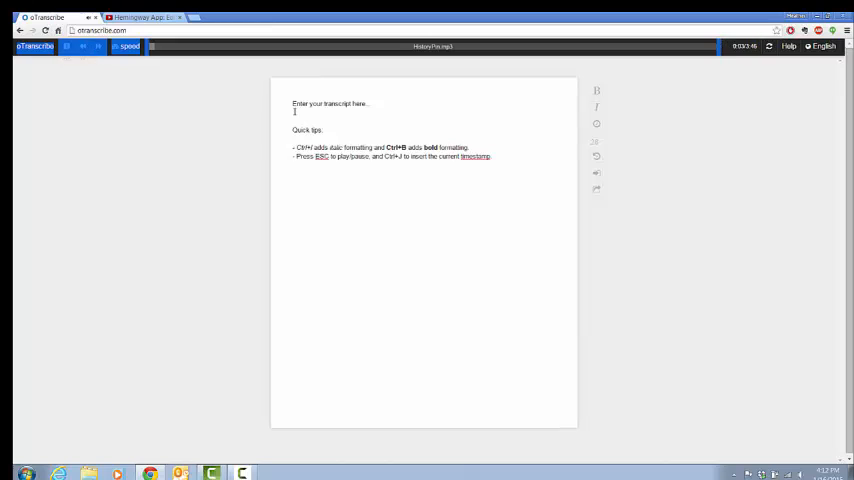
left_click(68, 46)
type("Hea")
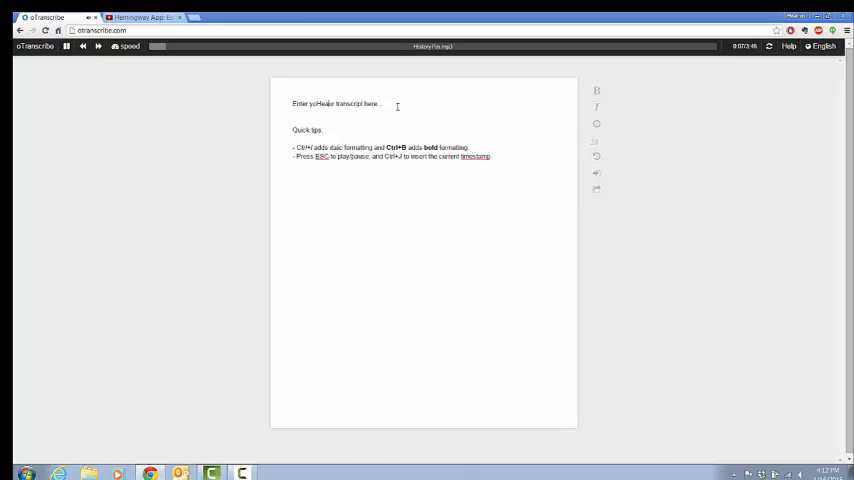
type("Hello")
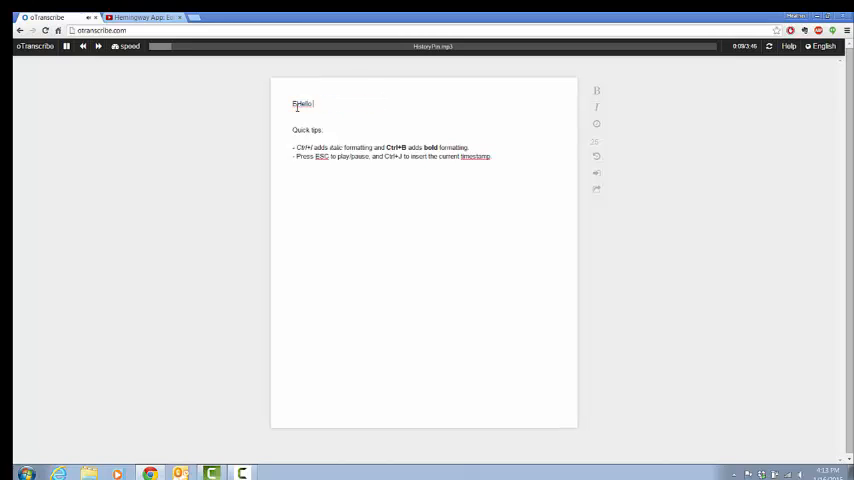
type("everyone....")
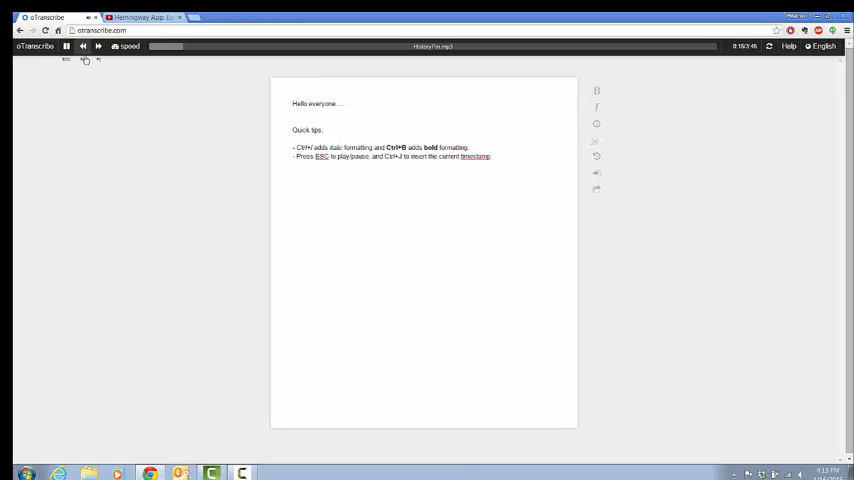
Adjust the recording's playback speed with the speed slider
left_click(66, 46)
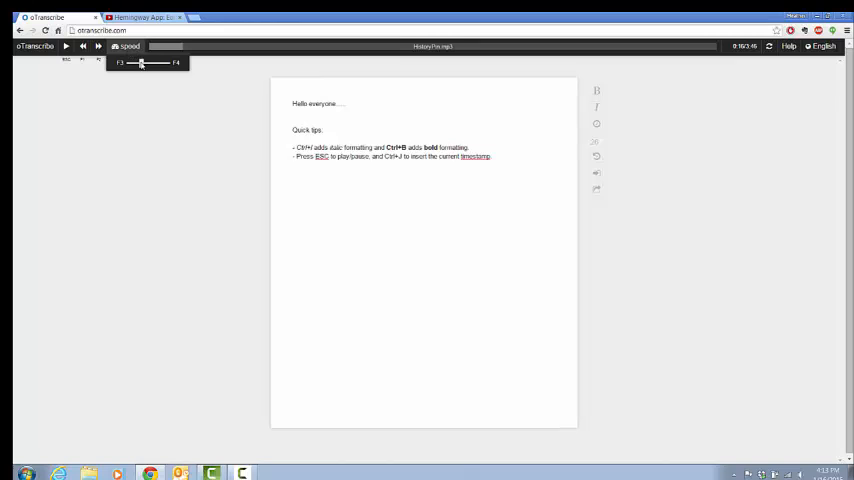
left_click_drag(140, 64, 128, 64)
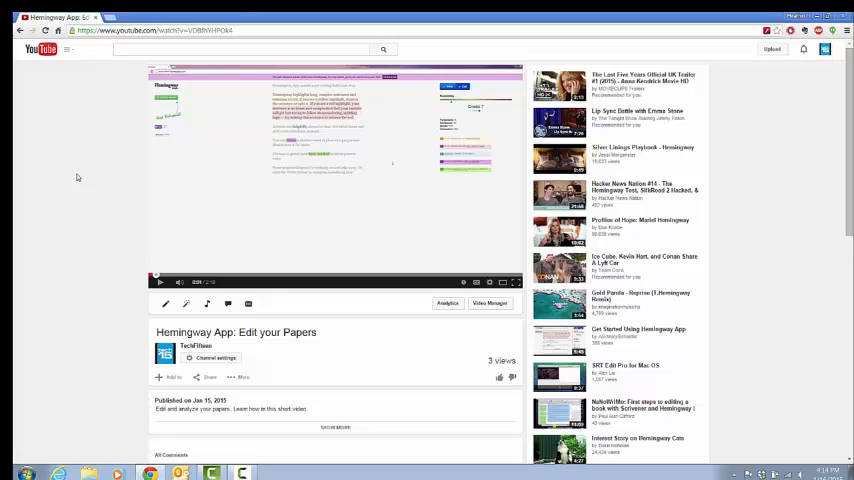
mouse_move(72, 104)
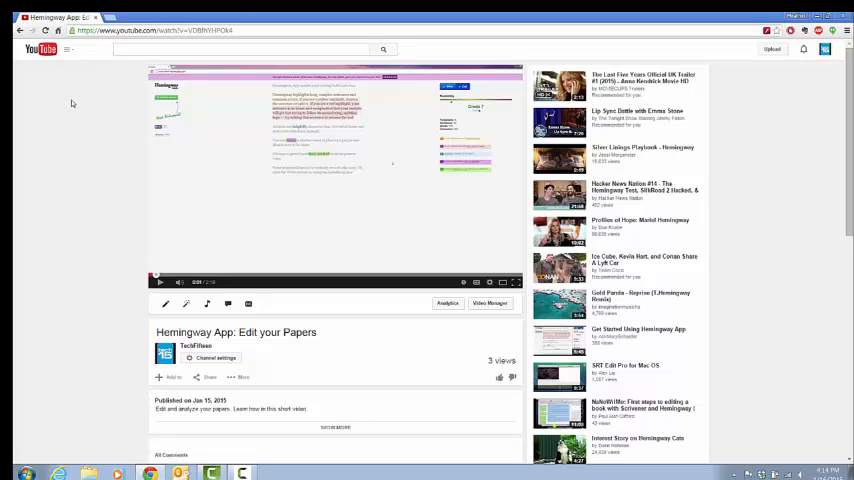
mouse_move(40, 48)
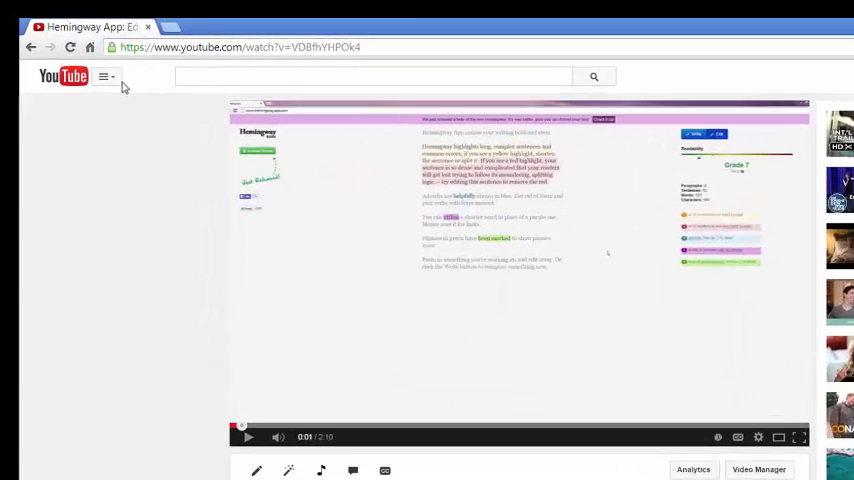
Go to the TechFifteen channel page via the guide menu's My Channel
left_click(106, 76)
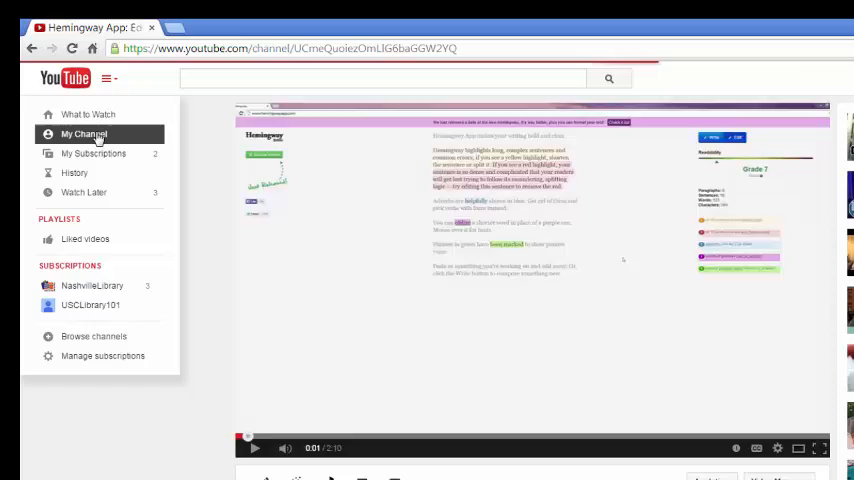
left_click(84, 134)
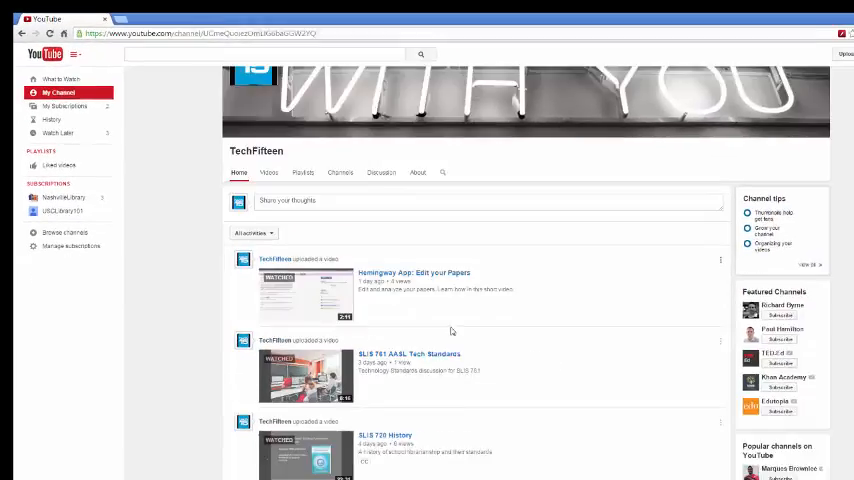
scroll("down", 3)
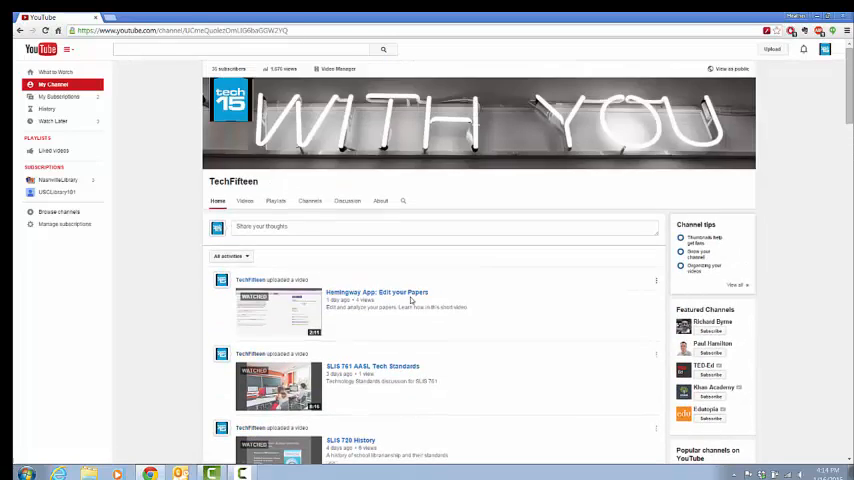
mouse_move(376, 292)
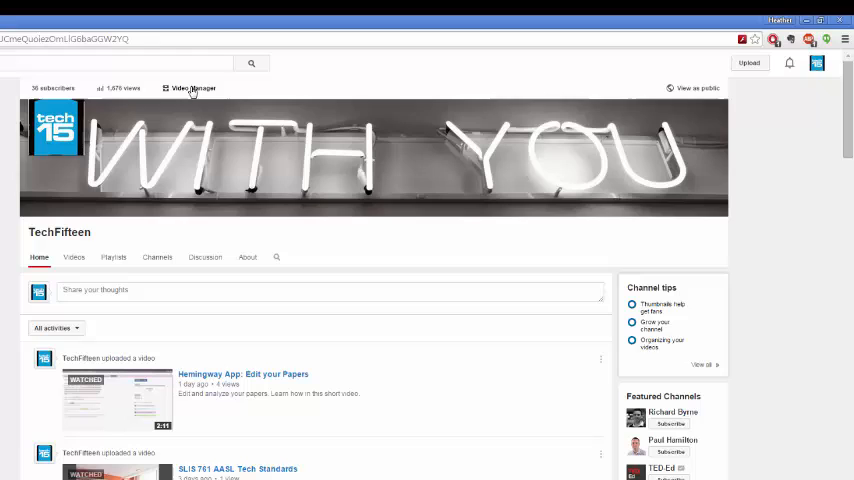
mouse_move(204, 94)
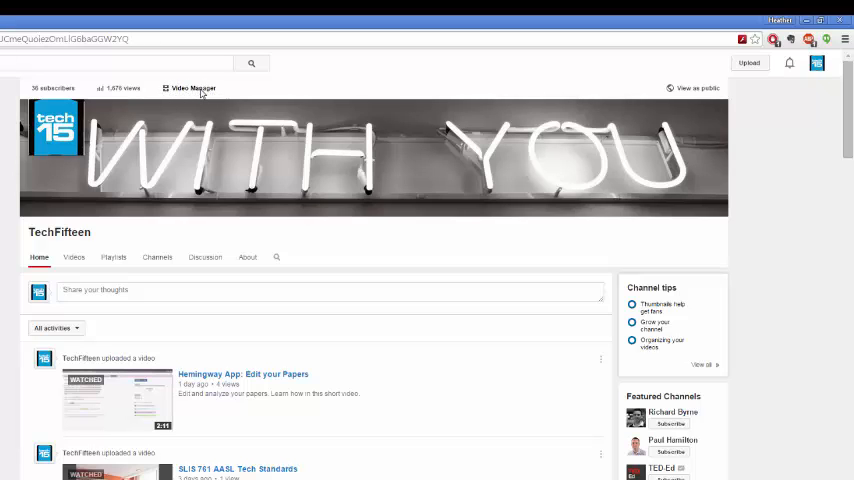
View the Hemingway App: Edit your Papers video's advanced settings, then return to the uploads list
left_click(192, 88)
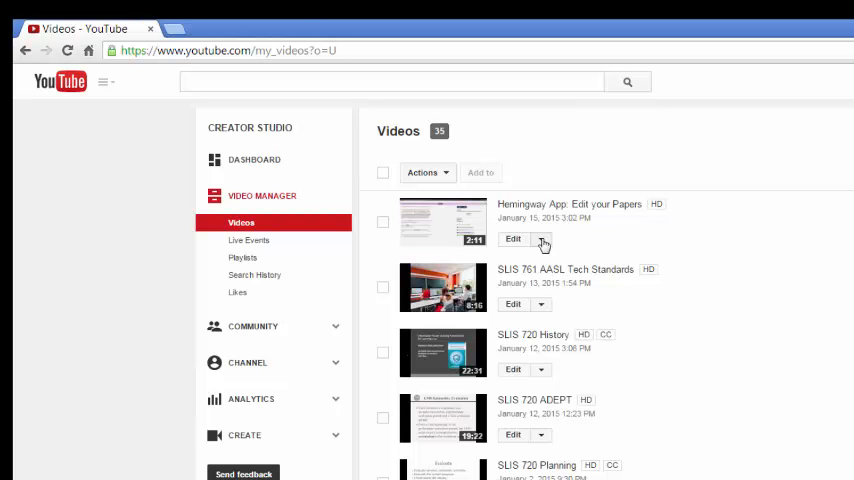
left_click(512, 238)
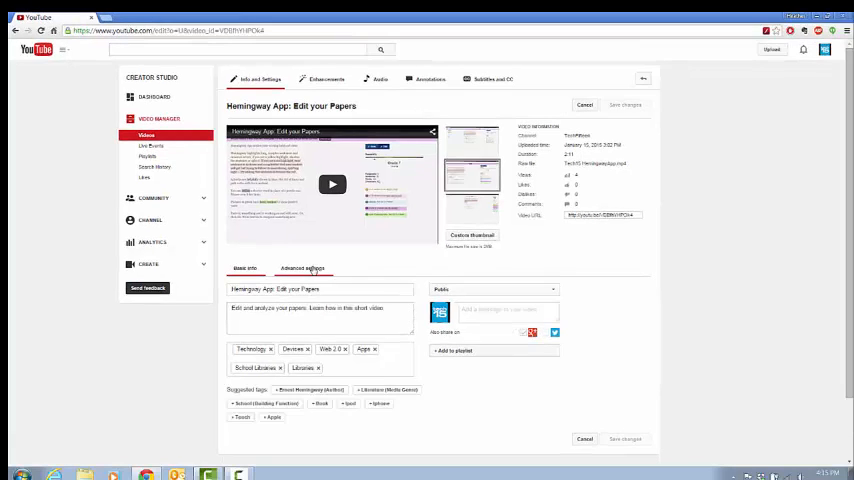
left_click(302, 268)
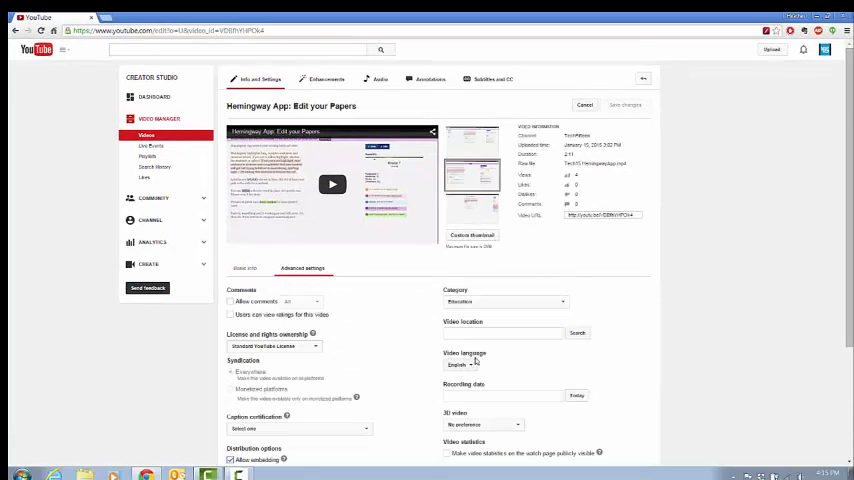
mouse_move(464, 378)
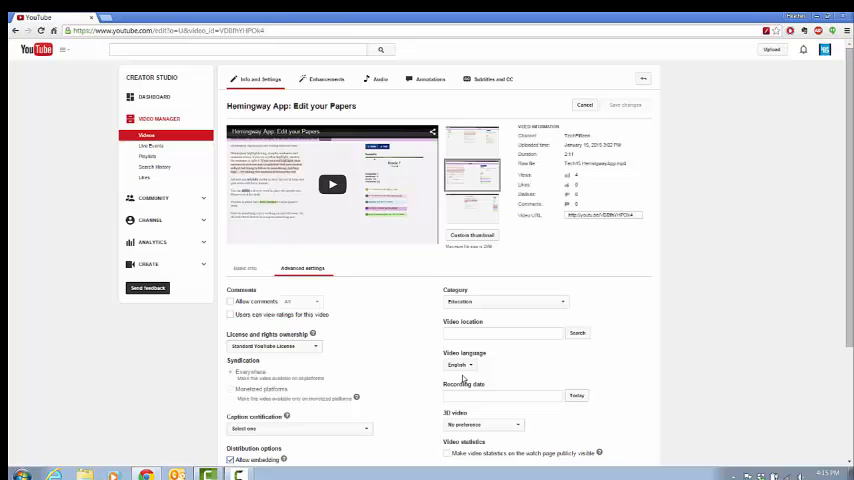
mouse_move(324, 122)
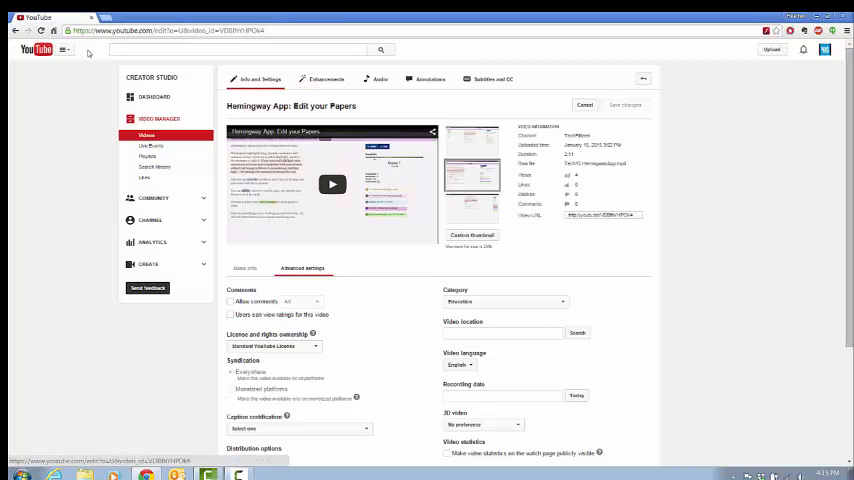
left_click(22, 42)
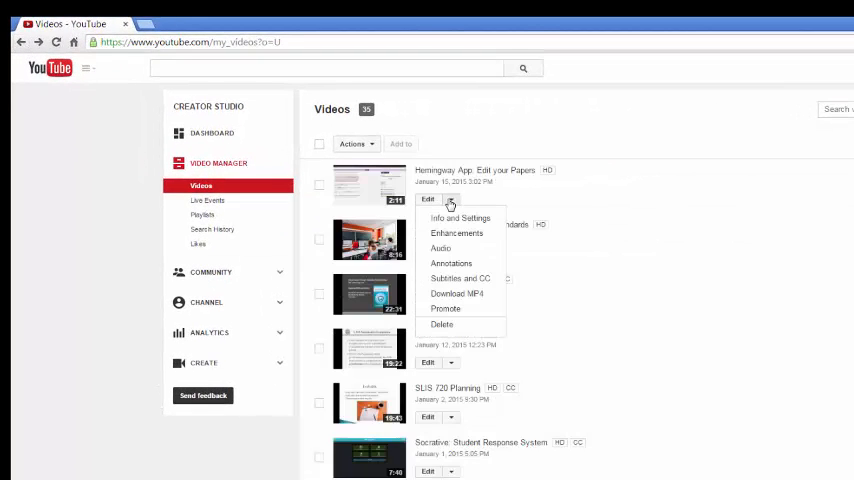
mouse_move(456, 232)
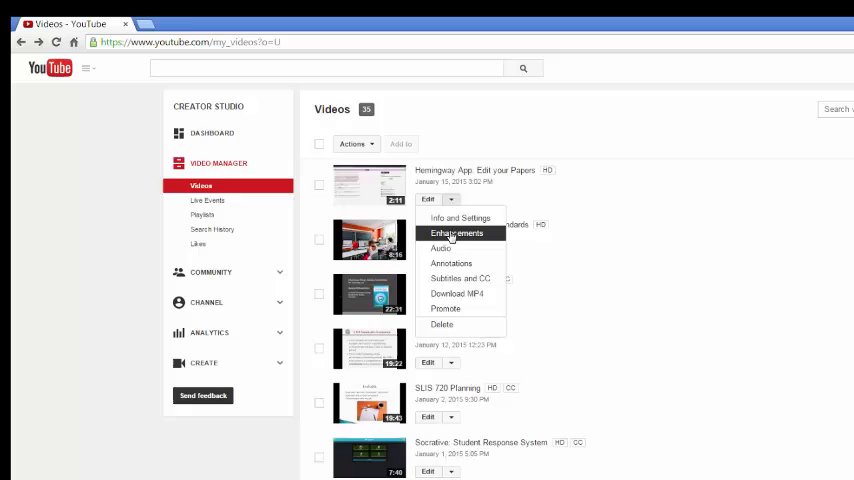
mouse_move(460, 278)
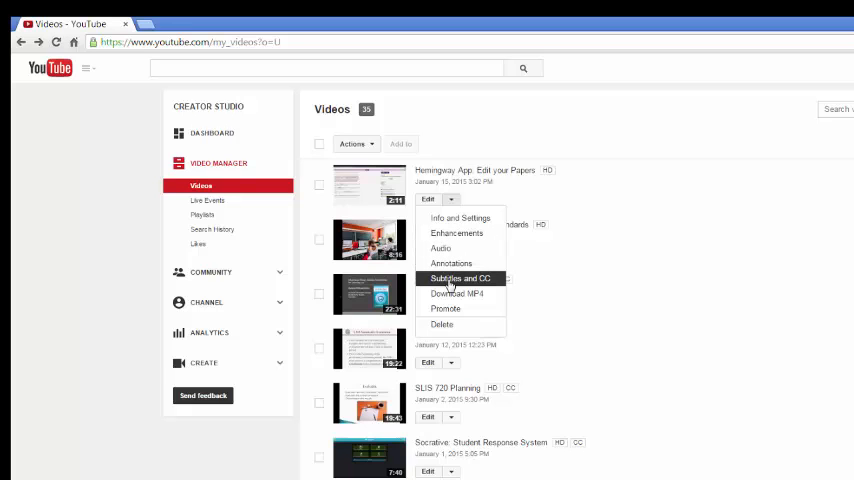
mouse_move(478, 288)
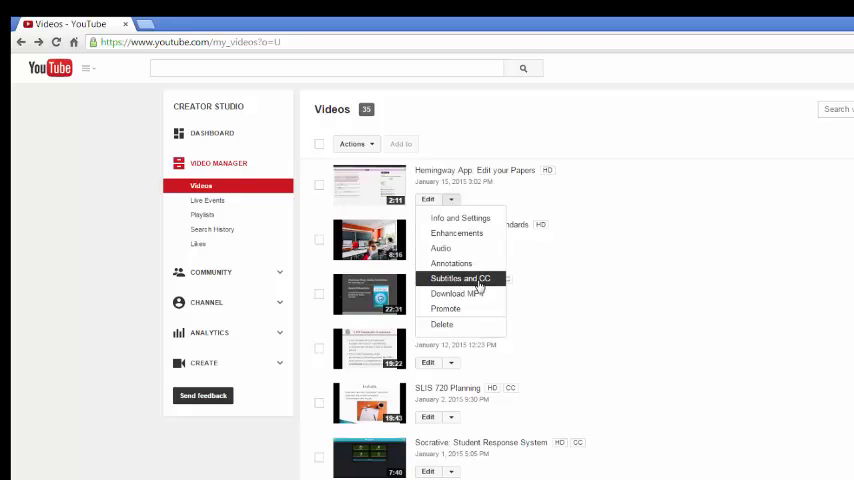
Open Subtitles and CC for the Hemingway App video from its Edit dropdown
left_click(458, 278)
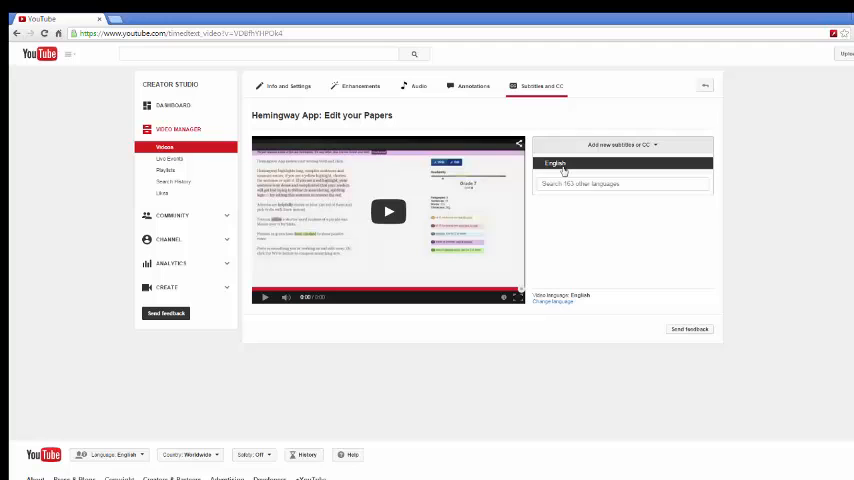
Open the English automatic caption track in the subtitles editor with its timed lines
left_click(556, 164)
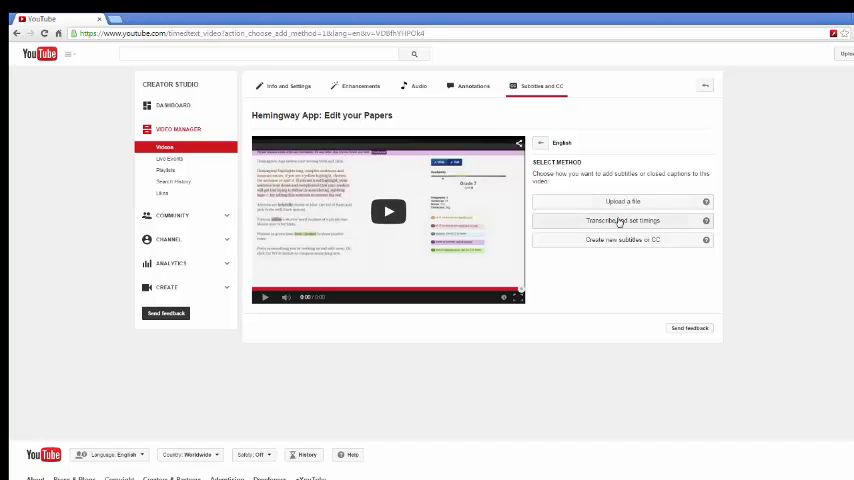
left_click(622, 220)
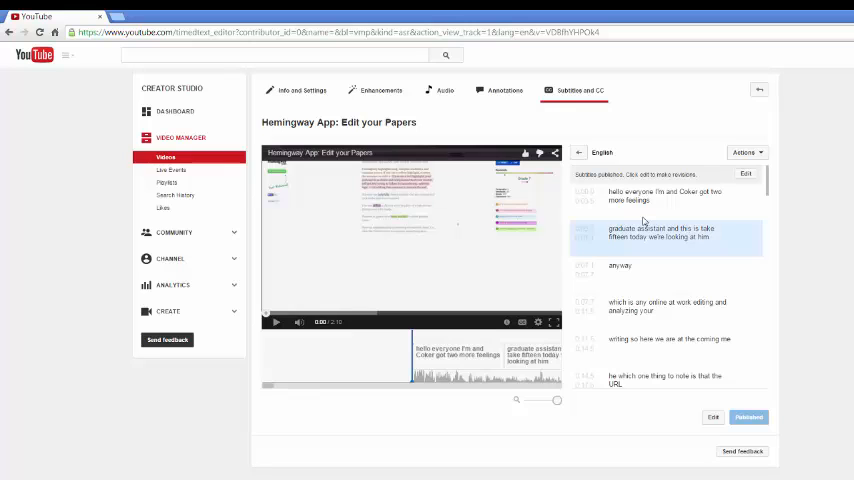
left_click(644, 270)
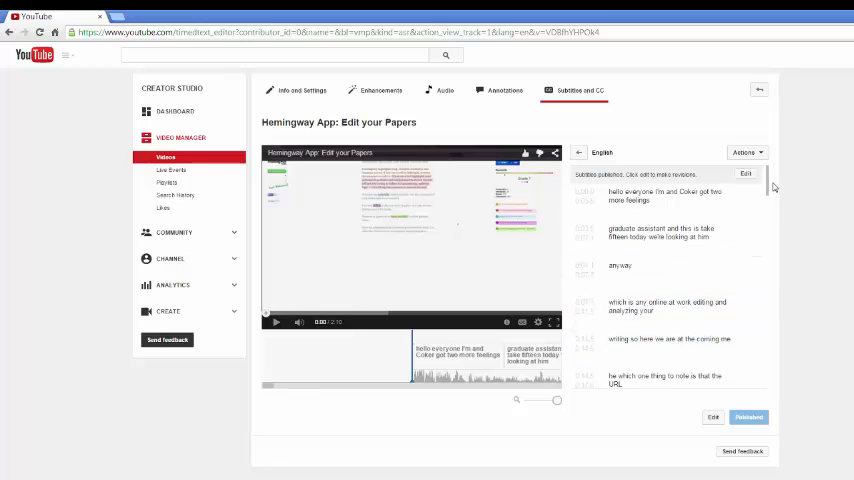
scroll("down", 3)
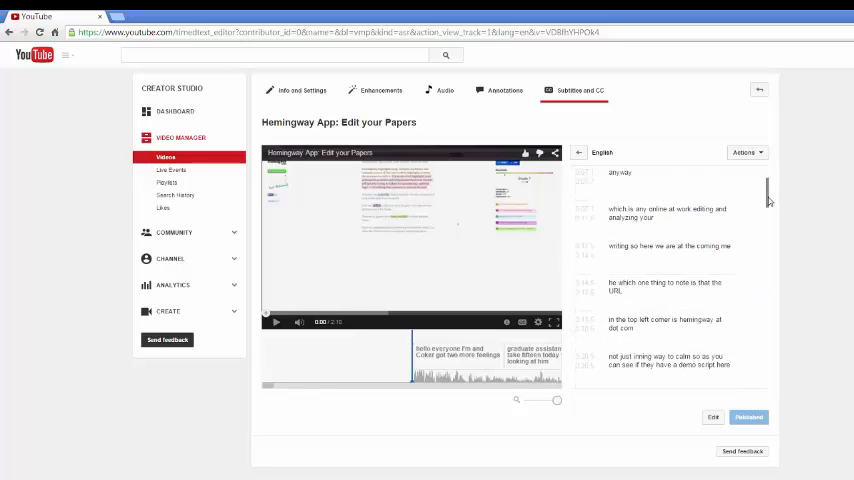
scroll("down", 3)
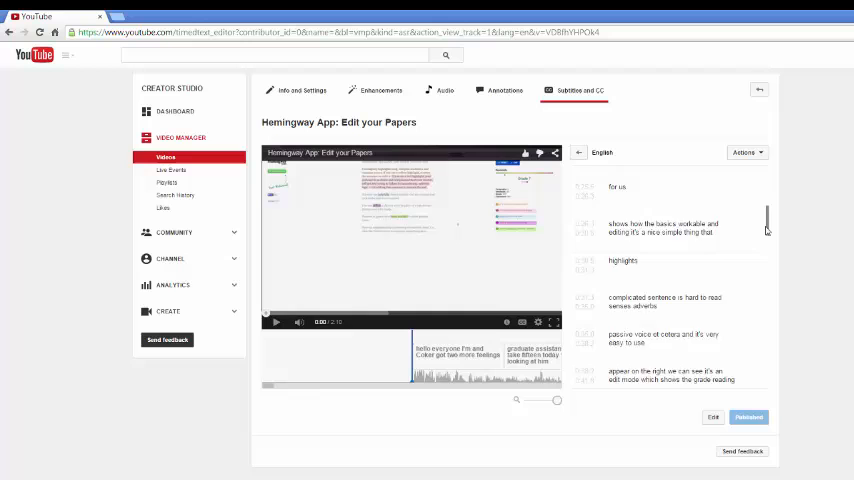
scroll("down", 3)
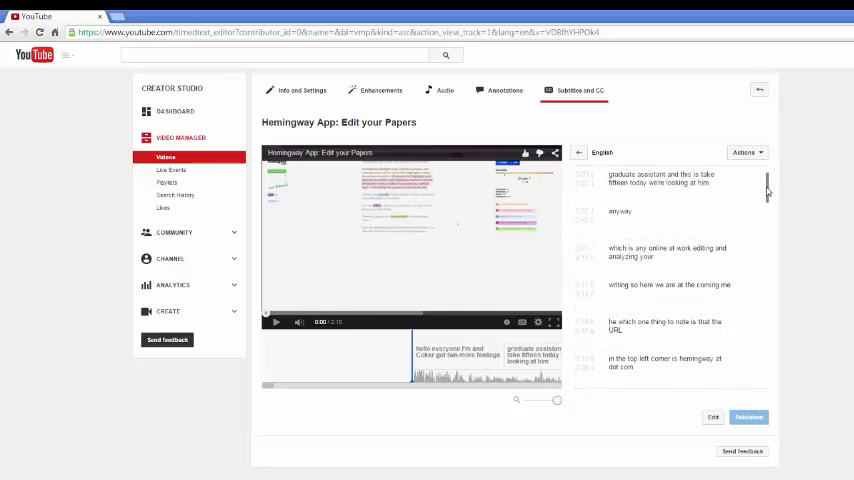
scroll("up", 3)
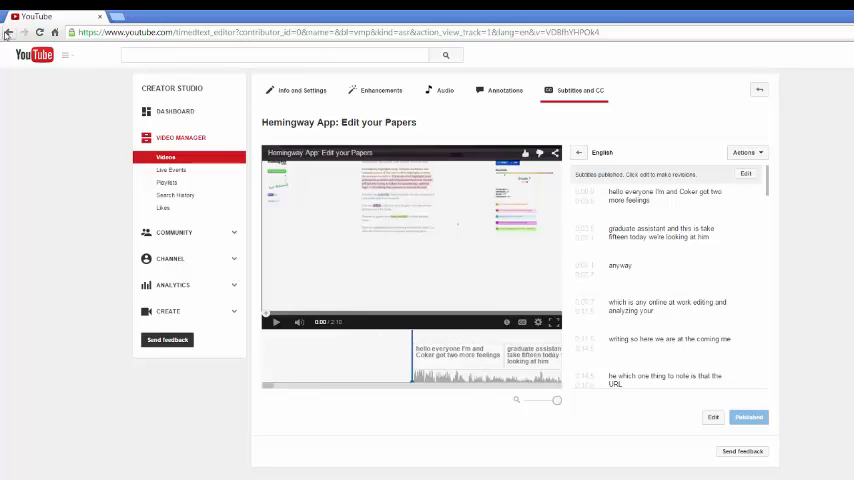
Briefly open the captioned Socrative: Student Response System video, then go back to the uploads list
left_click(8, 32)
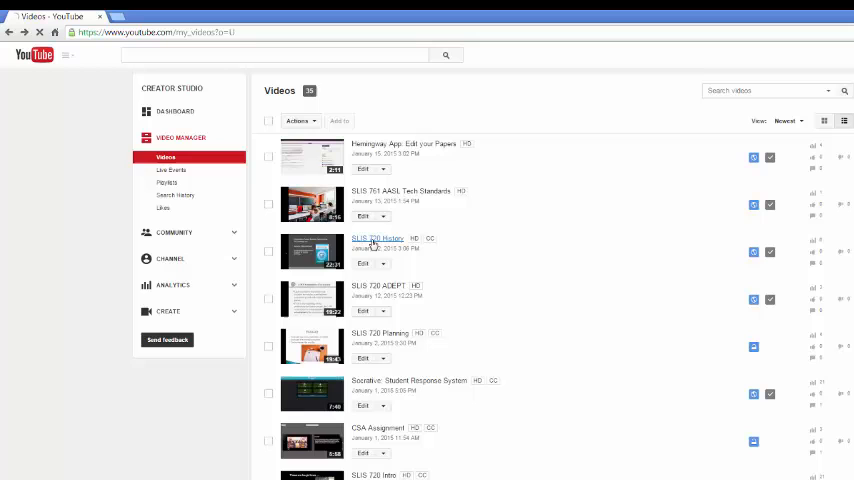
scroll("down", 3)
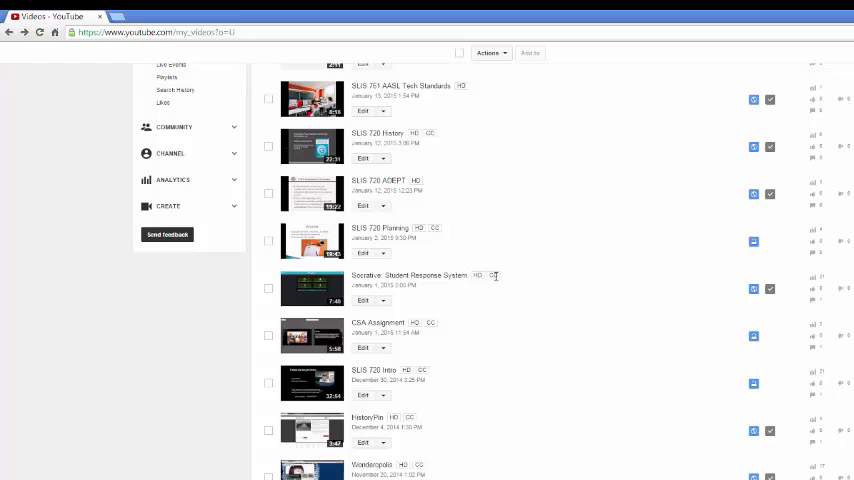
left_click(408, 276)
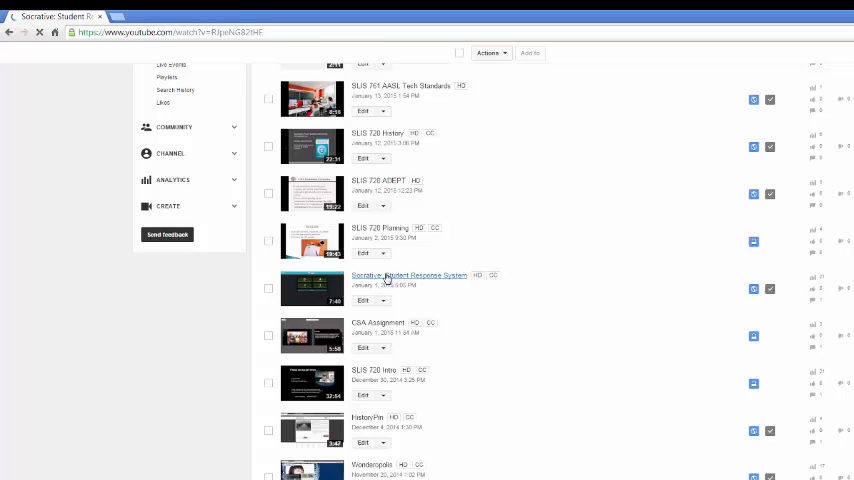
left_click(408, 276)
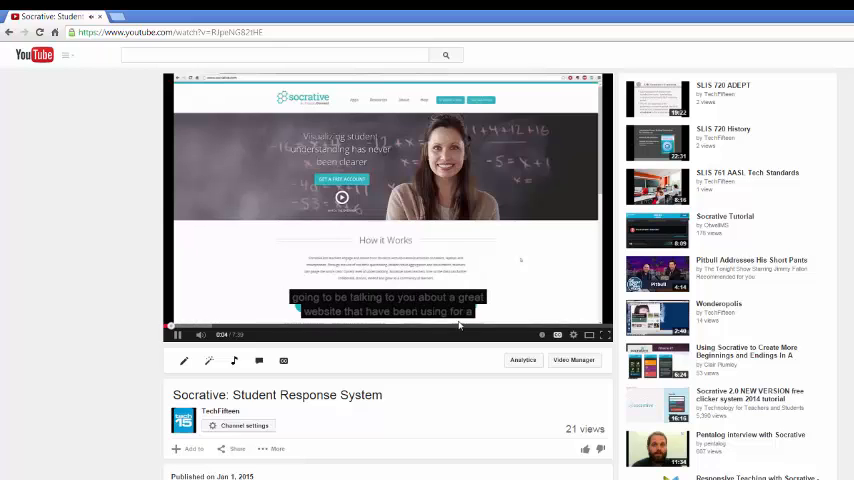
left_click(572, 360)
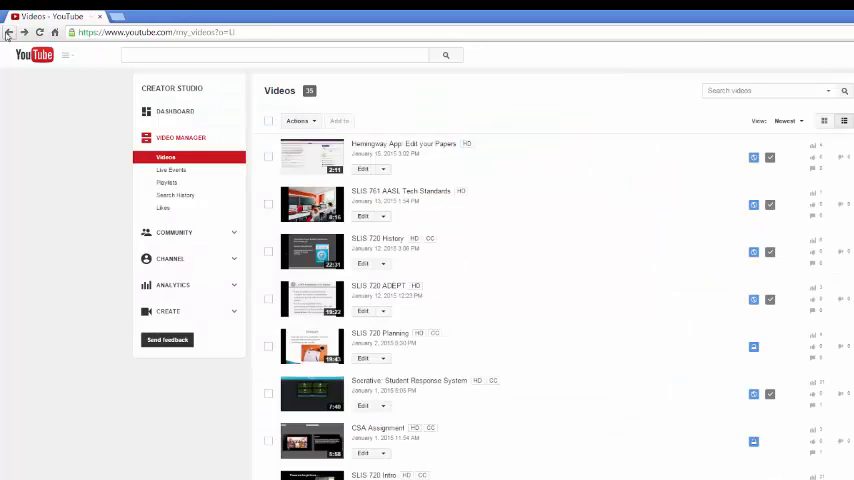